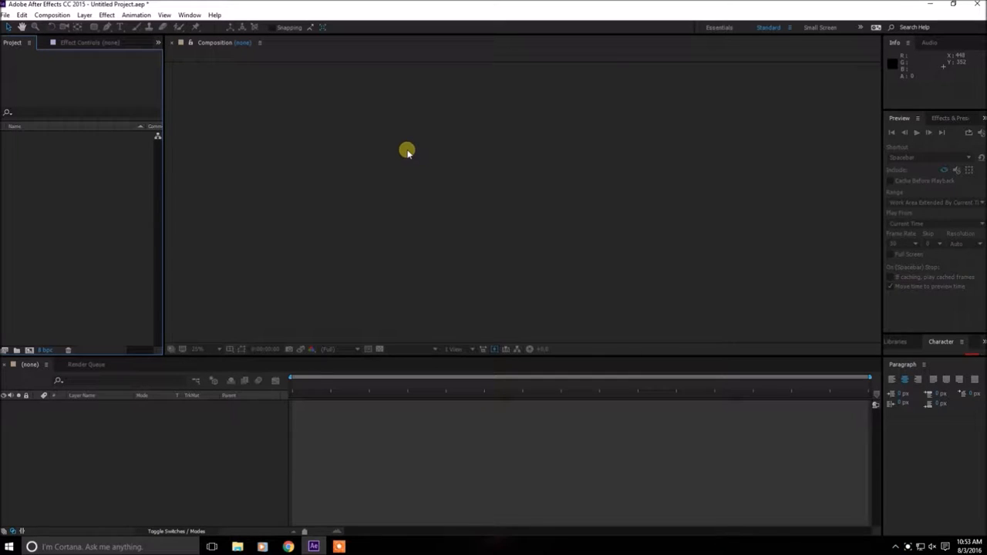
{"action": "mouse_move", "coordinate": [284, 382]}
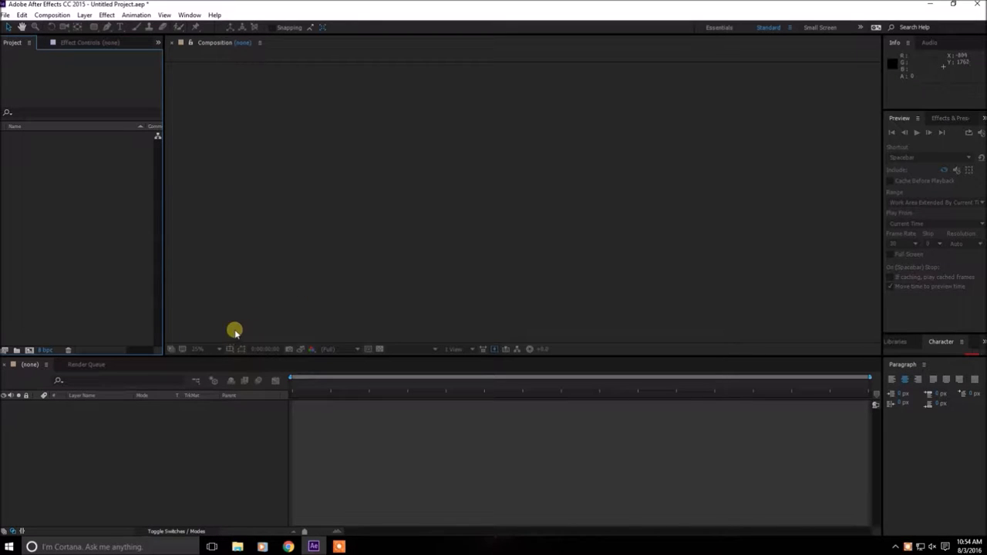
{"action": "mouse_move", "coordinate": [116, 241]}
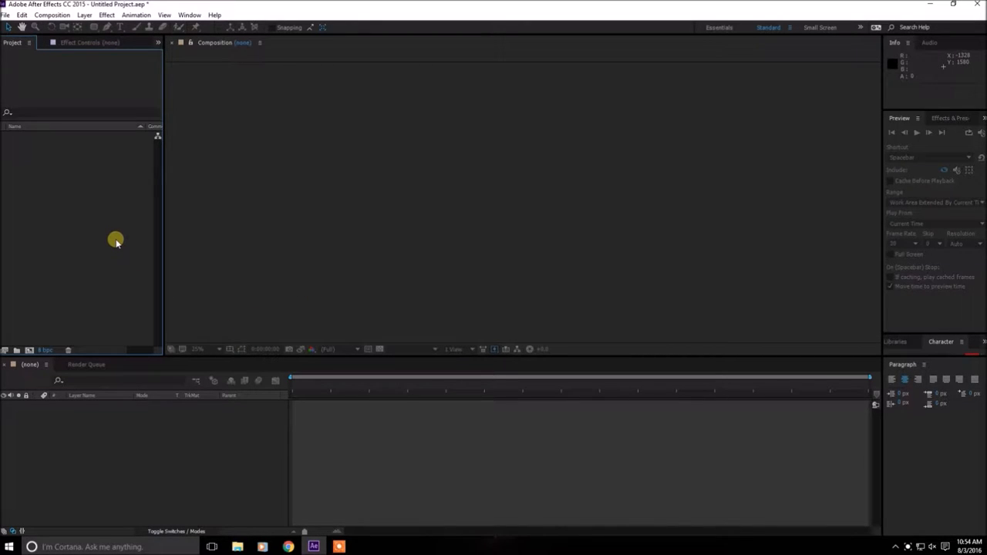
{"action": "mouse_move", "coordinate": [86, 228]}
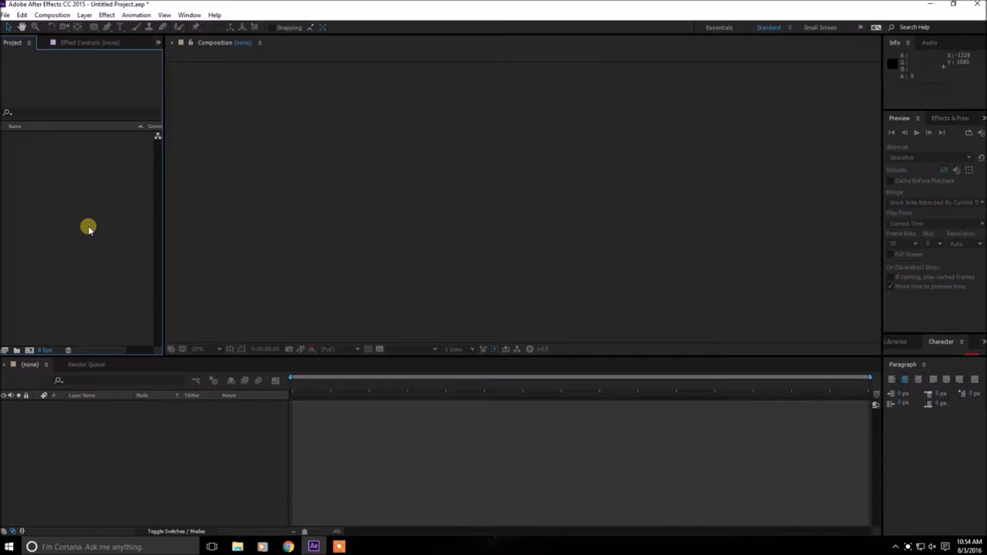
{"action": "mouse_move", "coordinate": [71, 234]}
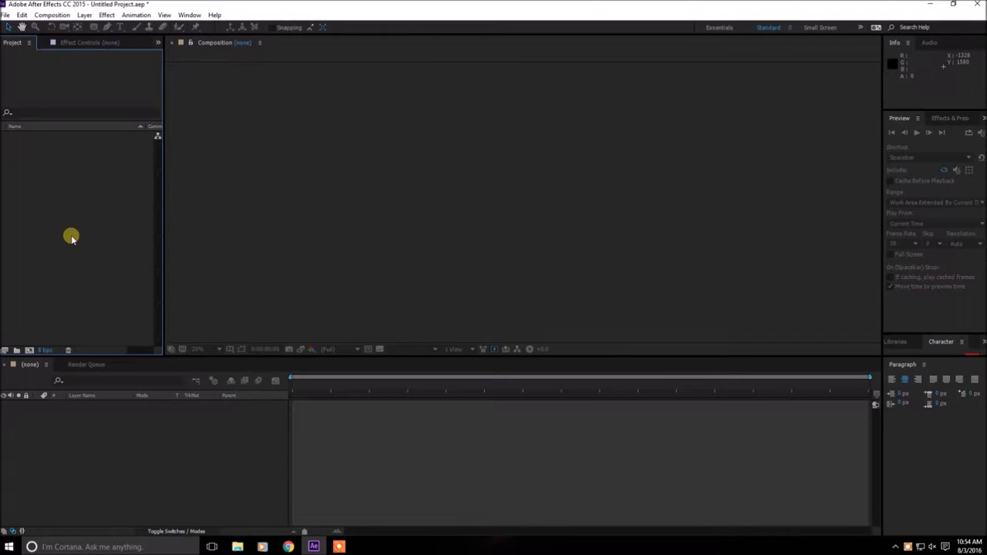
{"action": "mouse_move", "coordinate": [410, 142]}
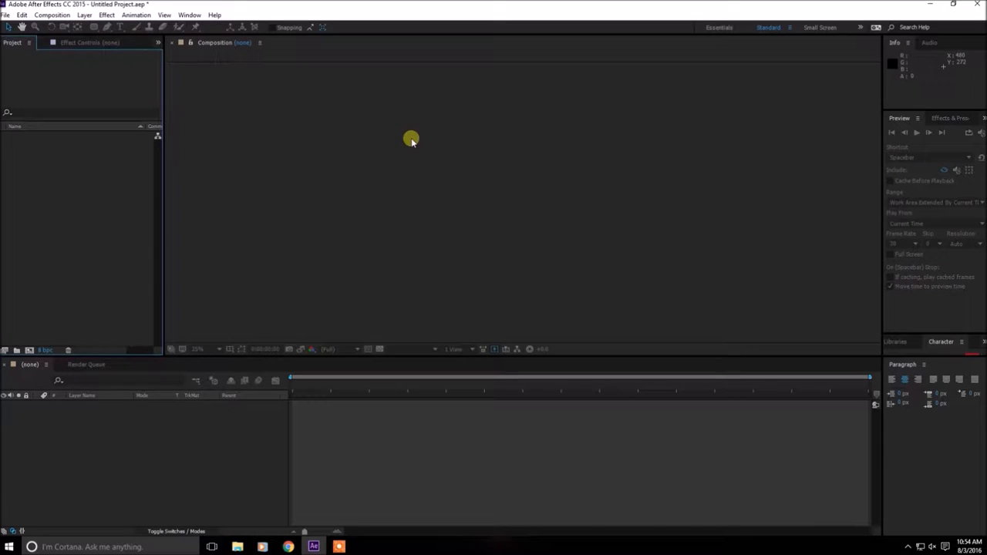
{"action": "mouse_move", "coordinate": [83, 191]}
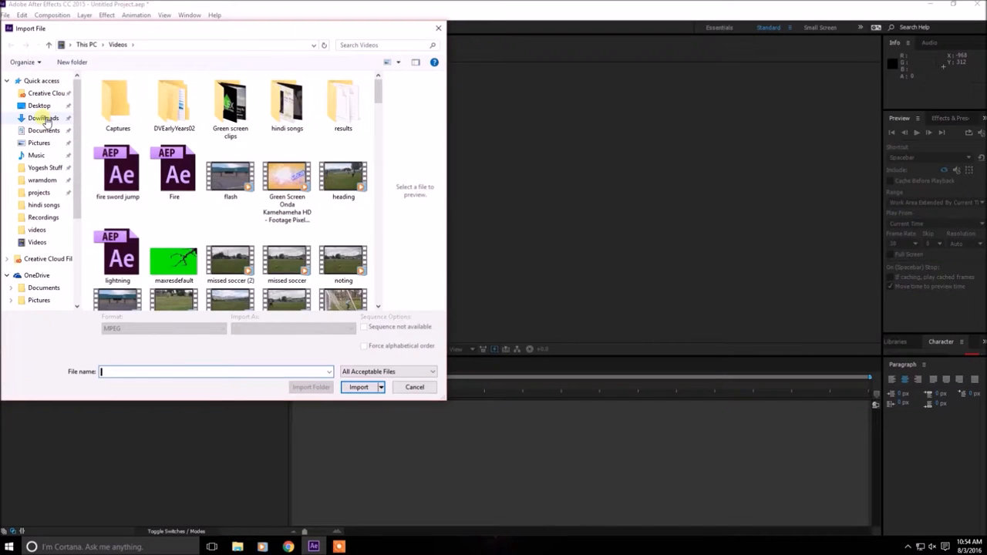
- Import the Facet Background image and drop it into its own composition
{"action": "left_click", "coordinate": [43, 117]}
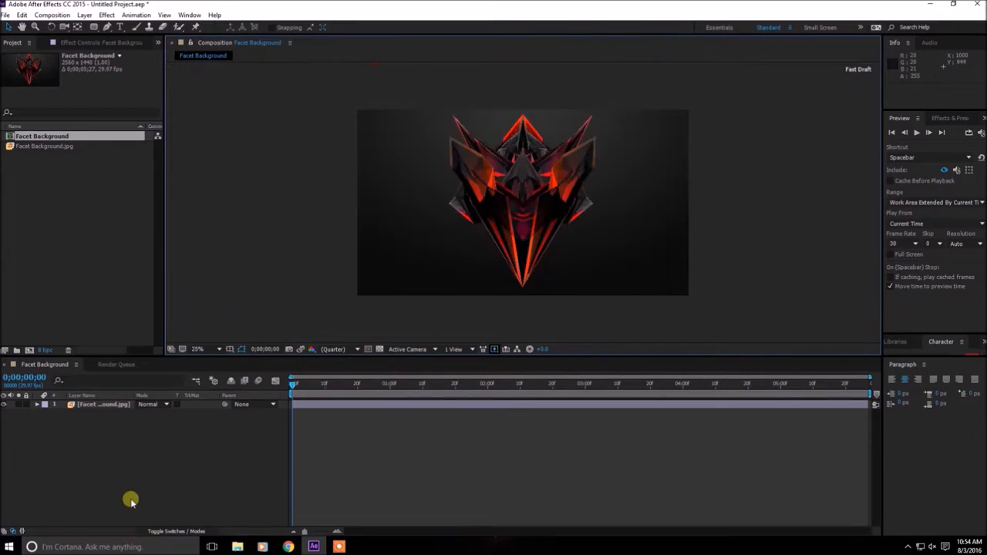
- Add a black solid above the image with its blending mode set to Add
{"action": "right_click", "coordinate": [131, 500]}
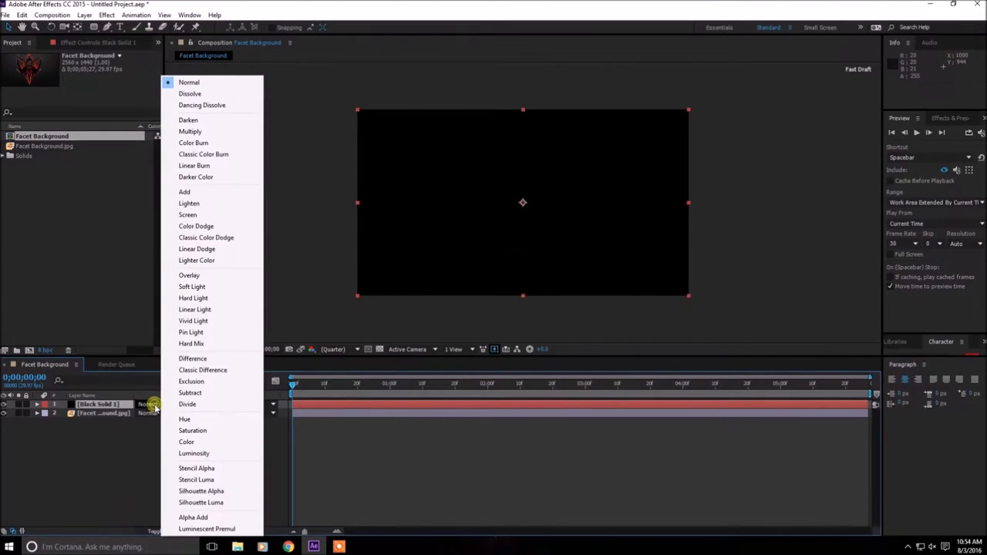
{"action": "mouse_move", "coordinate": [217, 177]}
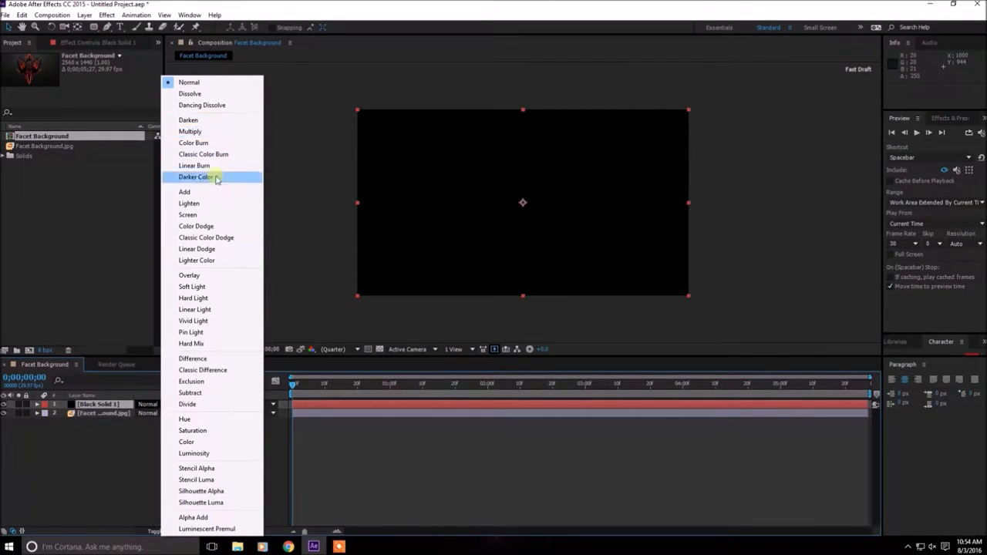
{"action": "left_click", "coordinate": [183, 191]}
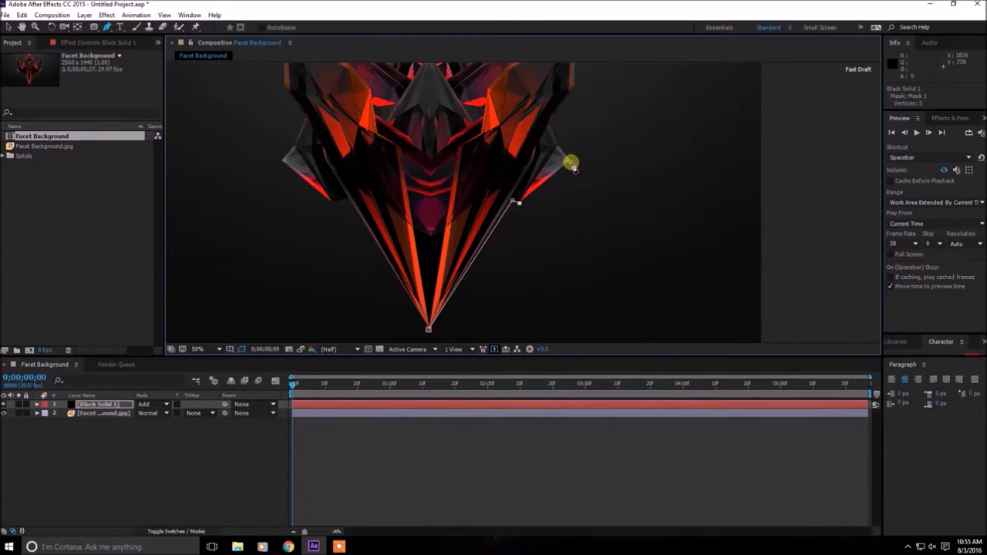
- Close the Pen mask on its first vertex so the path surrounds the whole logo
{"action": "left_click", "coordinate": [199, 348]}
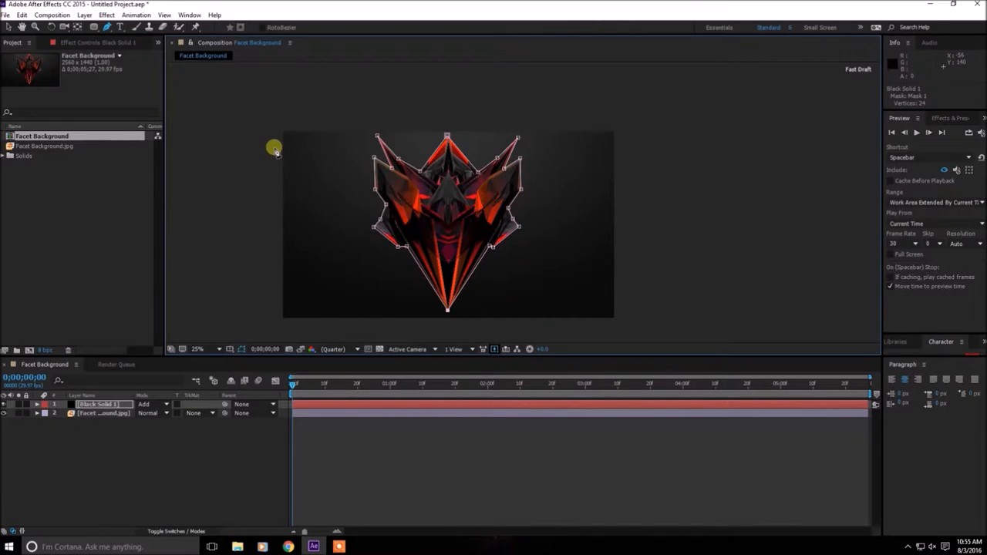
{"action": "mouse_move", "coordinate": [160, 503]}
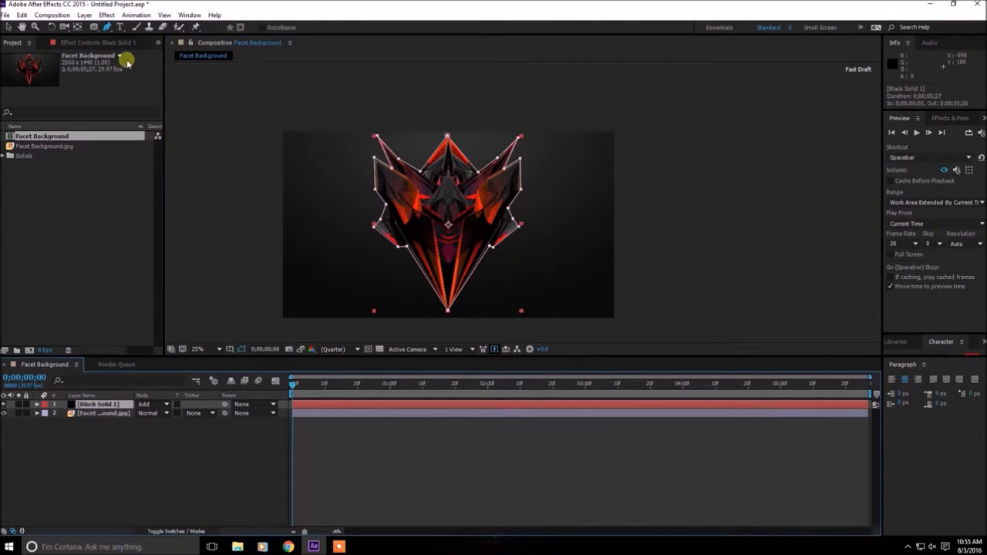
- Apply Video Copilot Saber to the solid with Core Type set to Layer Masks
{"action": "left_click", "coordinate": [111, 14]}
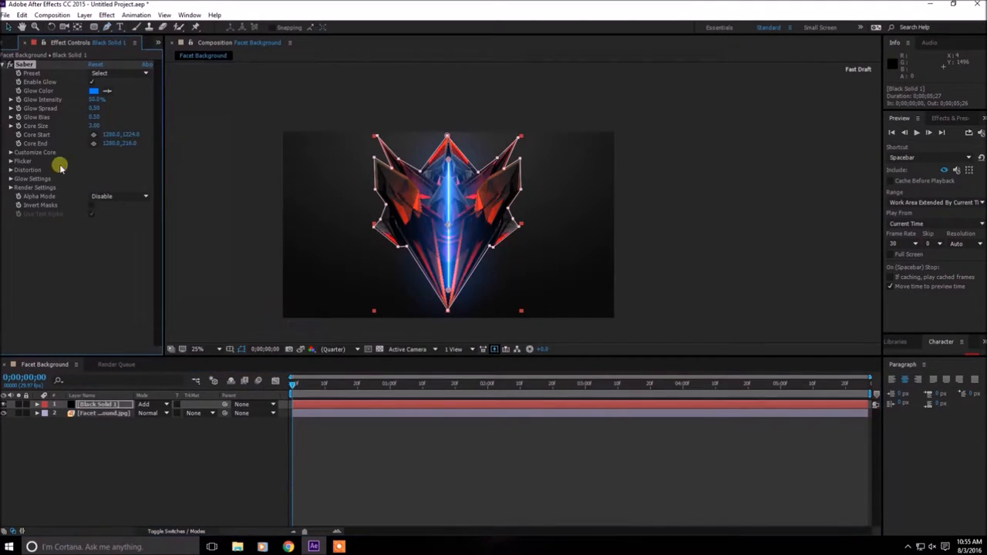
{"action": "left_click", "coordinate": [9, 153]}
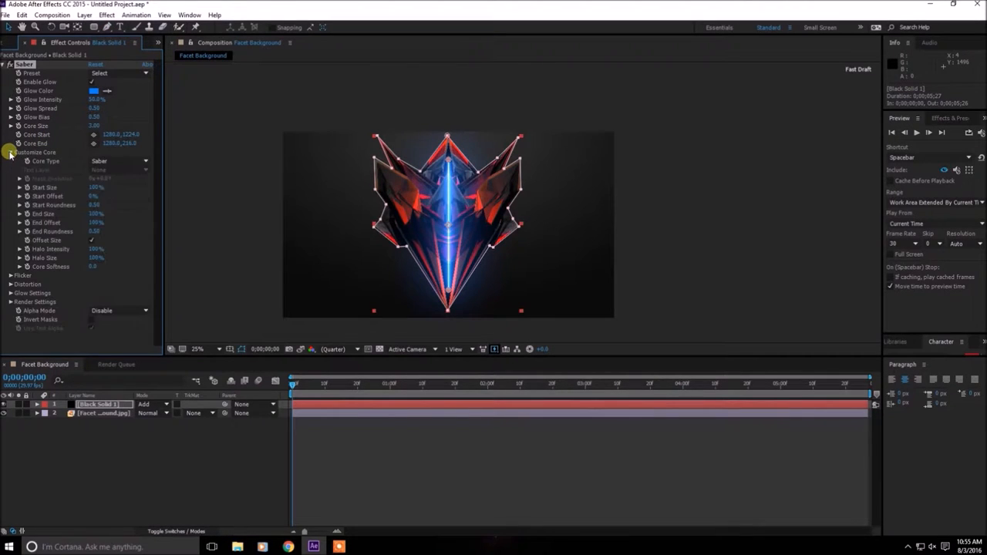
{"action": "left_click", "coordinate": [120, 160]}
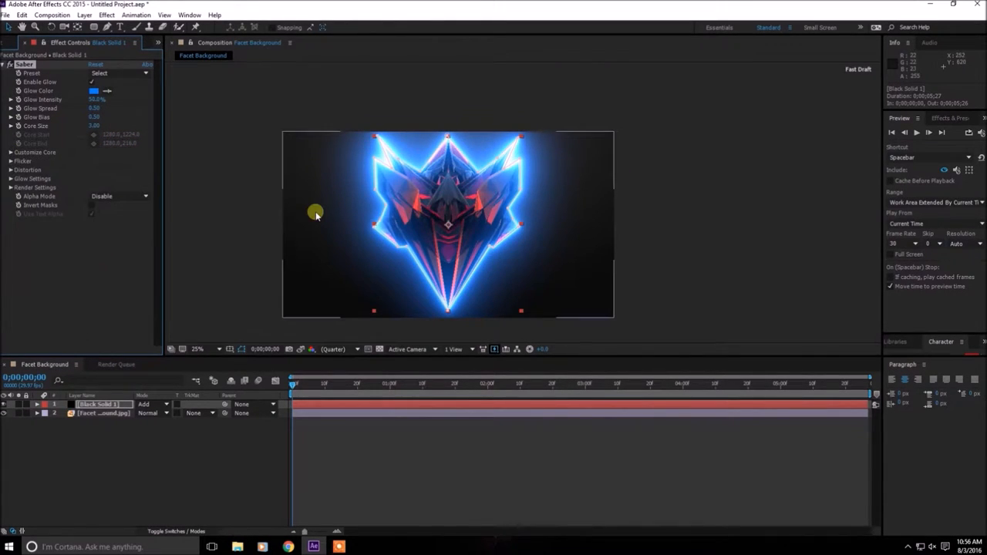
{"action": "mouse_move", "coordinate": [242, 74]}
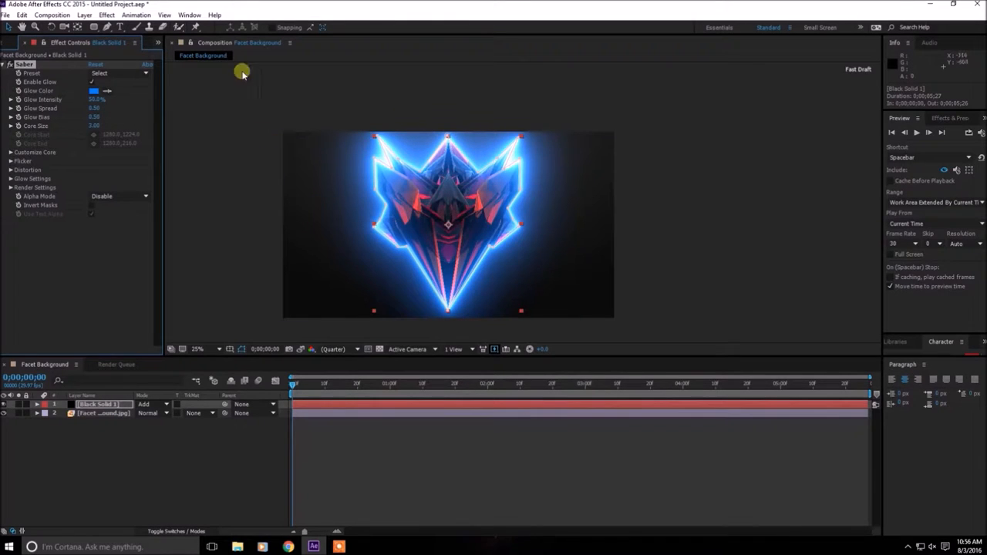
{"action": "left_click", "coordinate": [123, 73]}
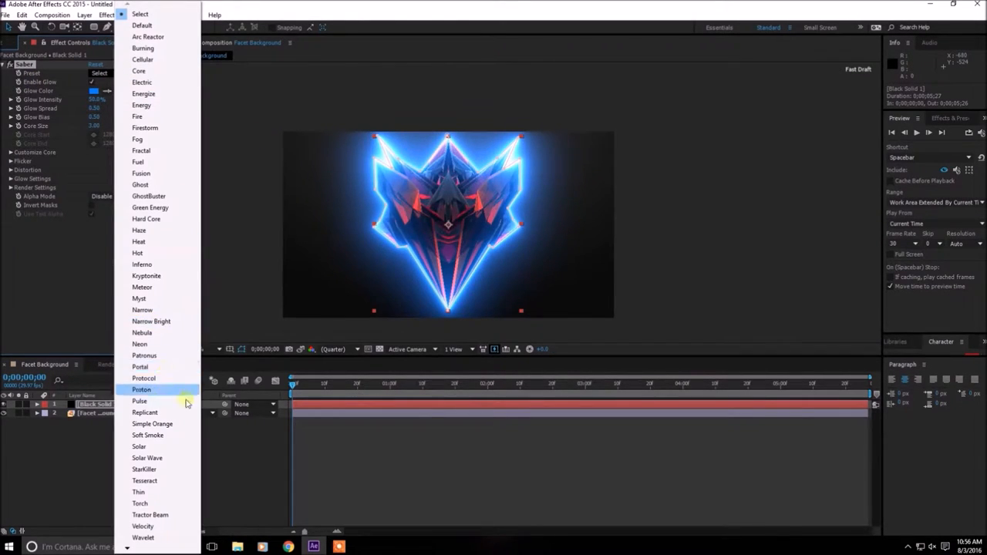
- Switch Saber to the Portal preset for a thinner blue outline
{"action": "left_click", "coordinate": [161, 367]}
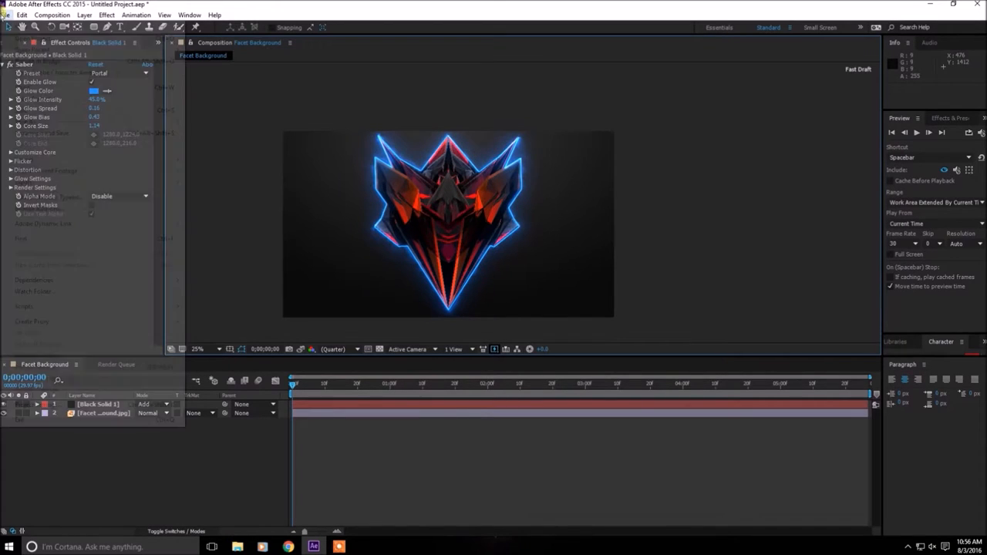
- Add the Facet Background composition to the Render Queue via File > Export
{"action": "left_click", "coordinate": [9, 24]}
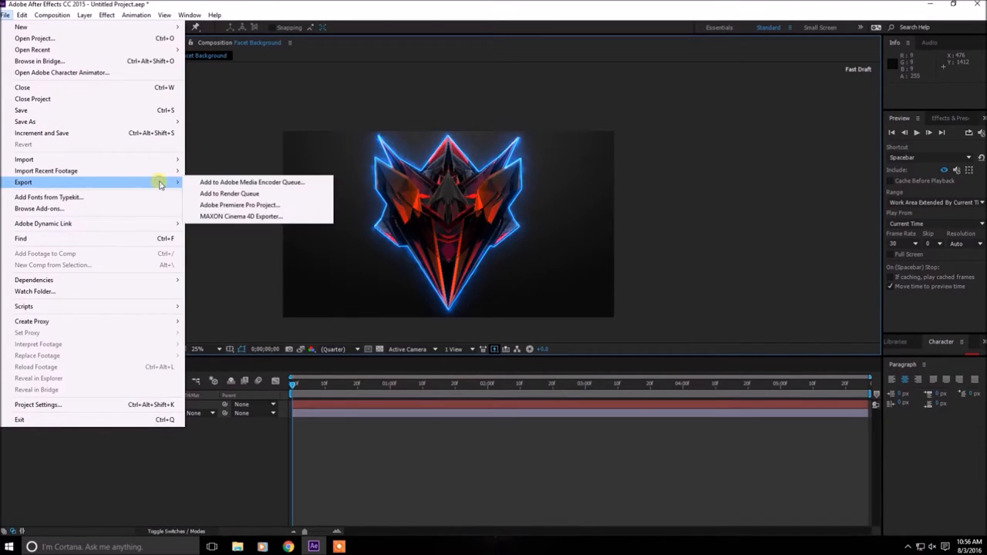
{"action": "left_click", "coordinate": [228, 192]}
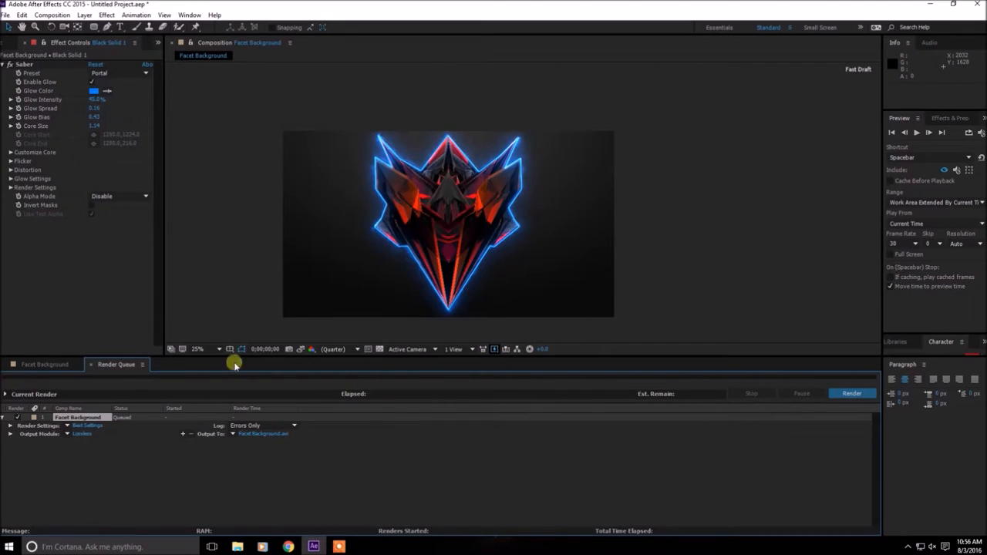
{"action": "left_click", "coordinate": [40, 364]}
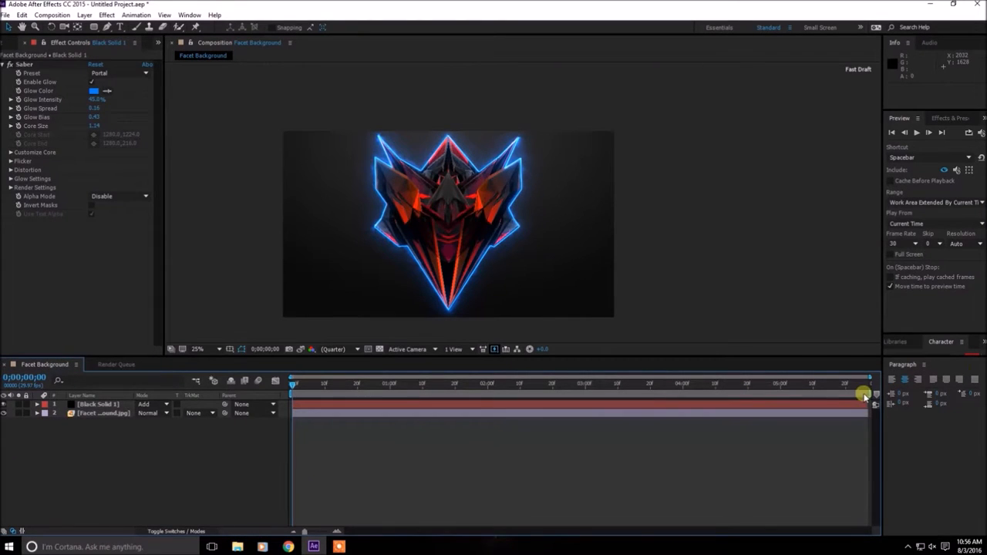
- Trim the work area to the first frames and start rendering the queued composition
{"action": "left_click_drag", "start_coordinate": [863, 395], "coordinate": [355, 395]}
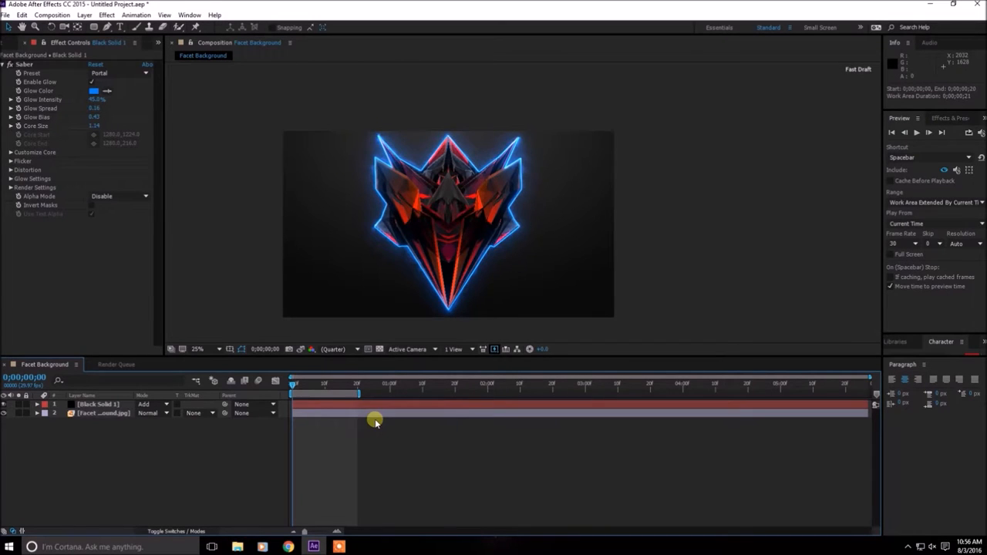
{"action": "left_click", "coordinate": [115, 364]}
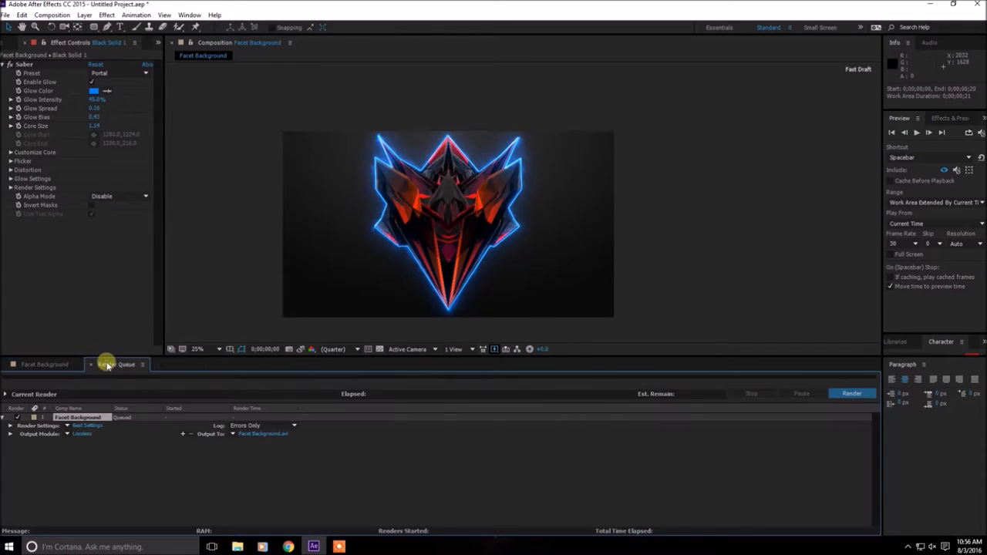
{"action": "left_click", "coordinate": [42, 363]}
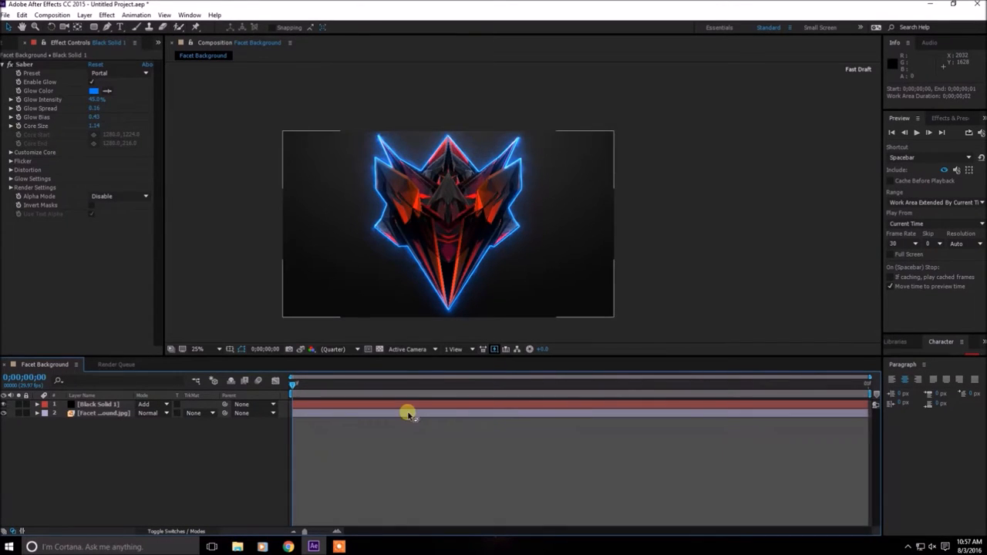
{"action": "left_click", "coordinate": [136, 364]}
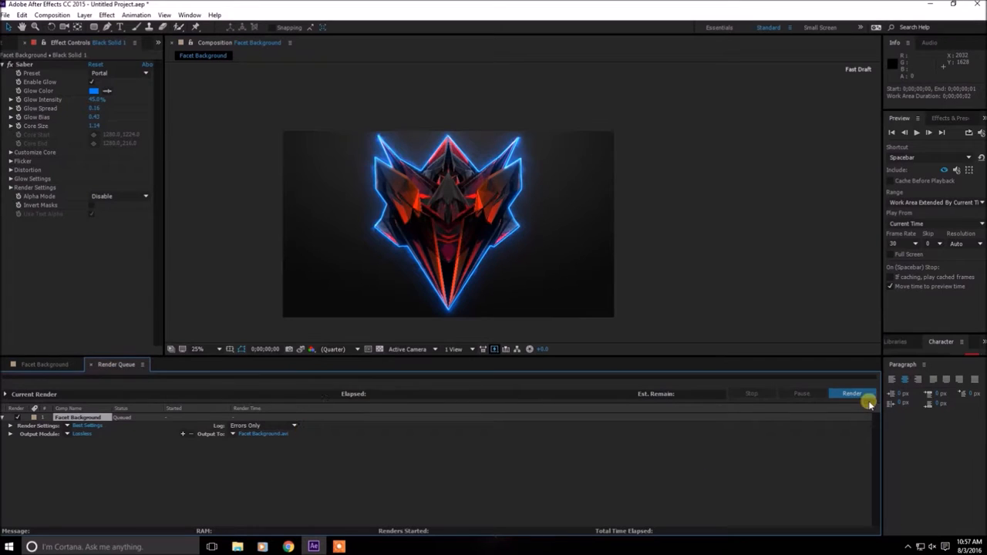
{"action": "left_click", "coordinate": [851, 393]}
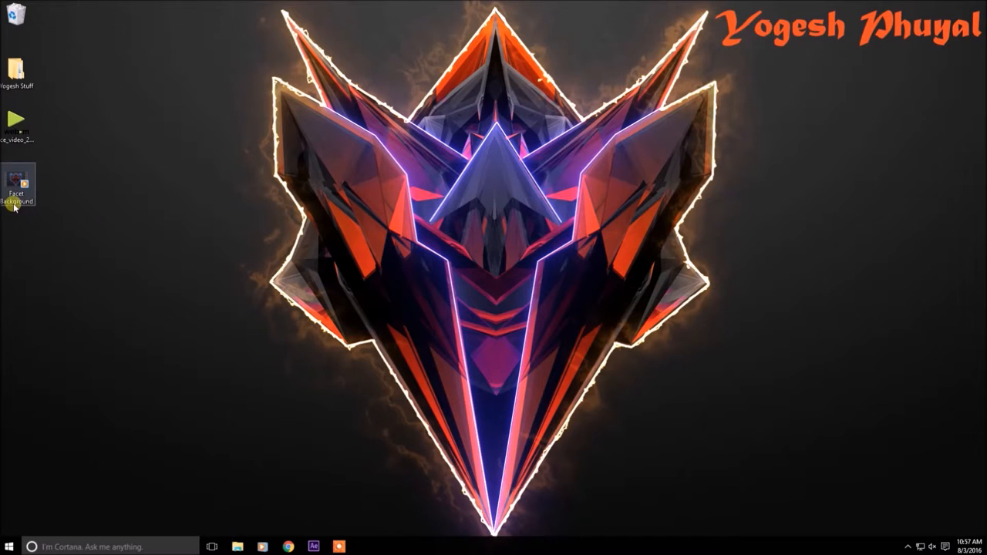
{"action": "left_click", "coordinate": [8, 541]}
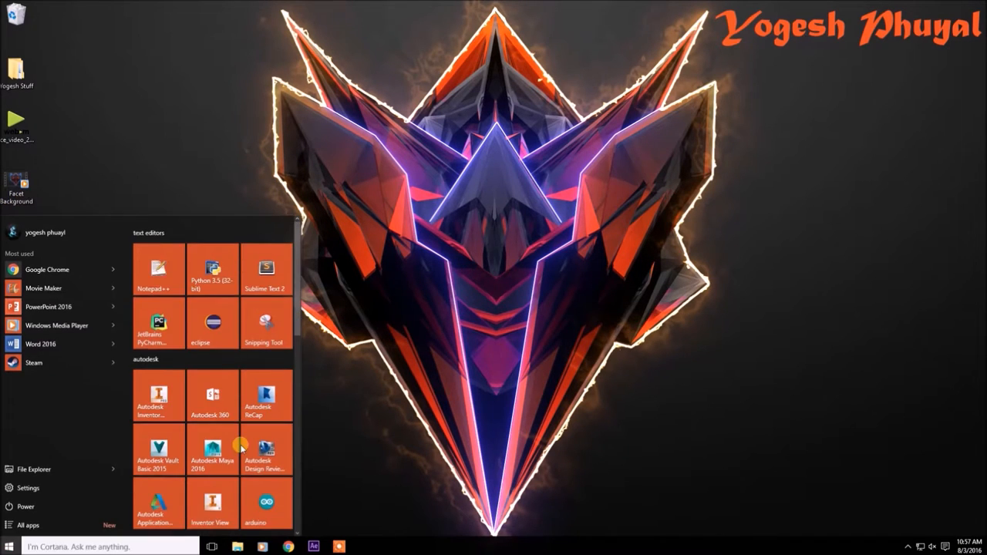
- Launch Adobe Photoshop CC 2015 from the Editors group of the Start menu
{"action": "scroll", "scroll_direction": "down", "scroll_amount": 3}
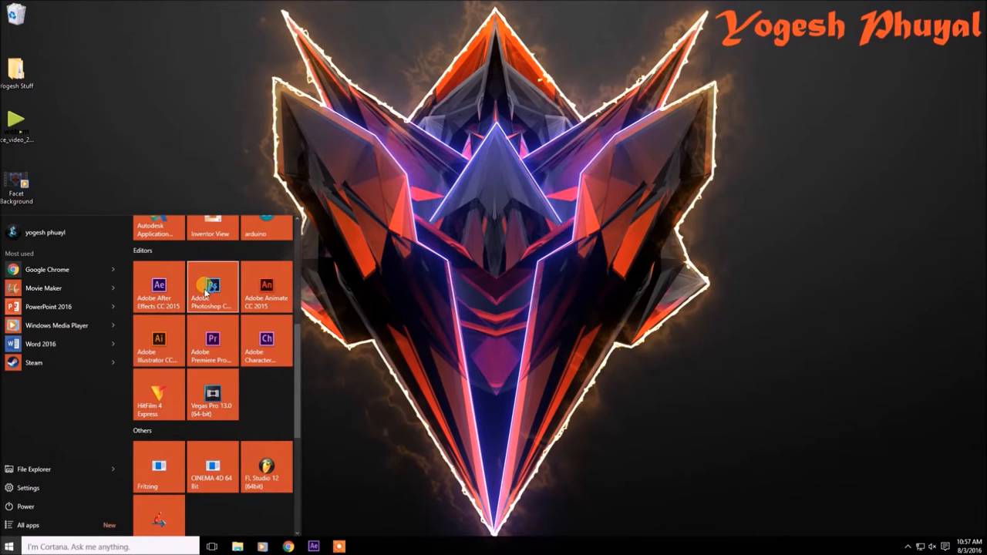
{"action": "left_click", "coordinate": [212, 286]}
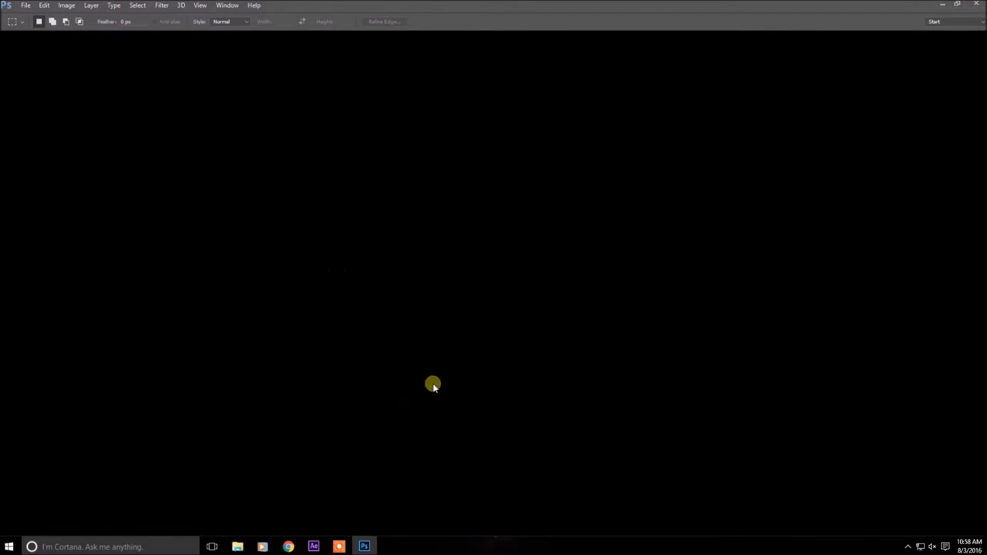
- Create a new blank 1920 × 1080 pixel Photoshop document
{"action": "left_click", "coordinate": [25, 4]}
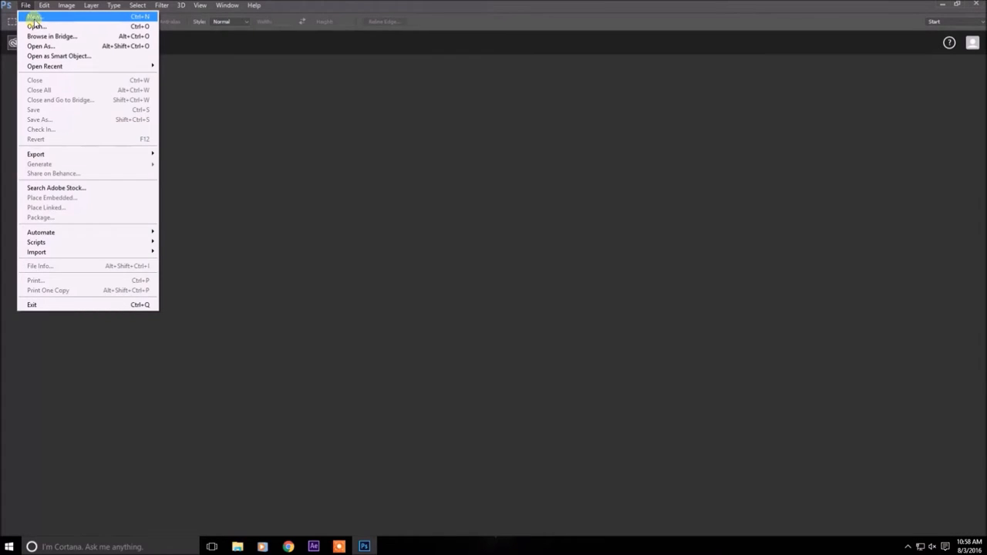
{"action": "left_click", "coordinate": [31, 15]}
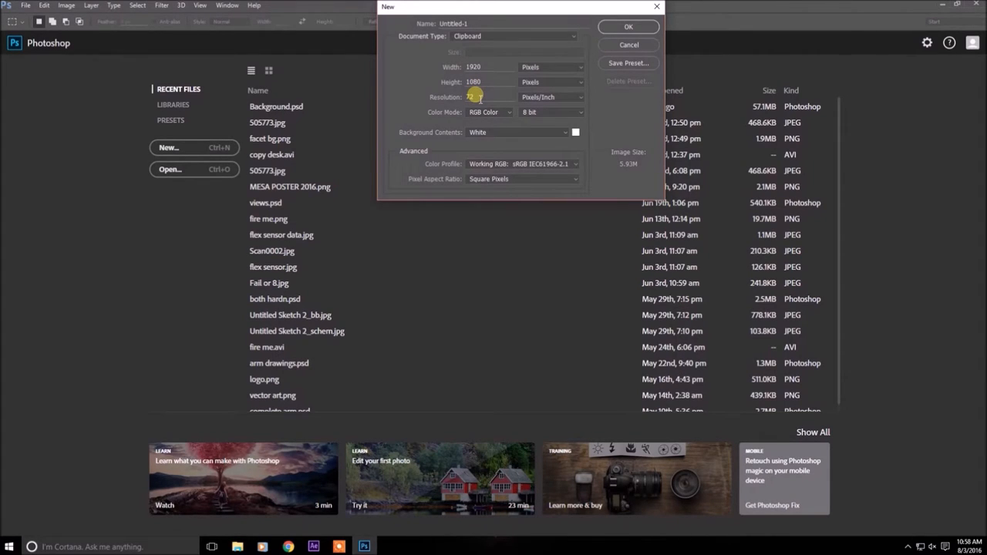
{"action": "mouse_move", "coordinate": [477, 95]}
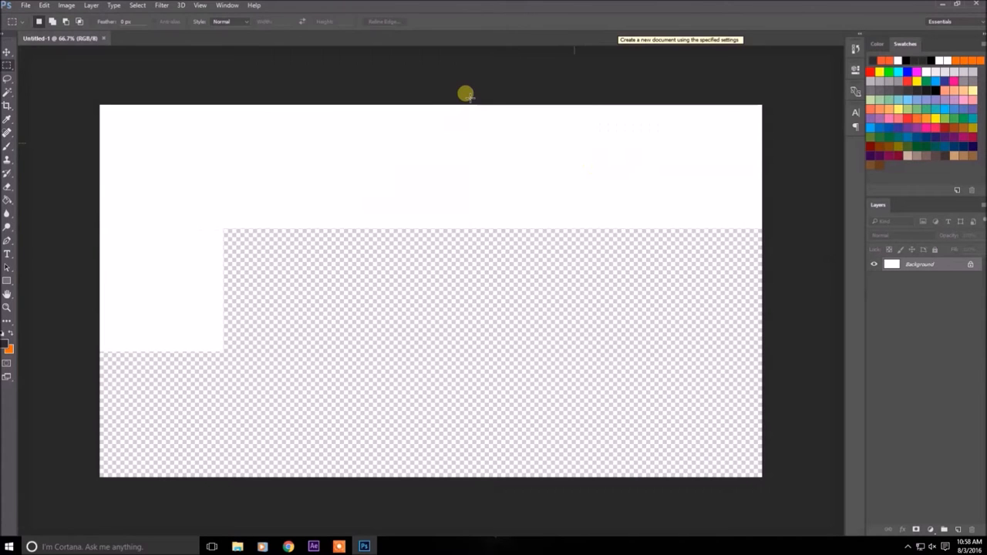
- Import the Facet Background video's frames as layers via Video Frames to Layers
{"action": "left_click", "coordinate": [27, 6]}
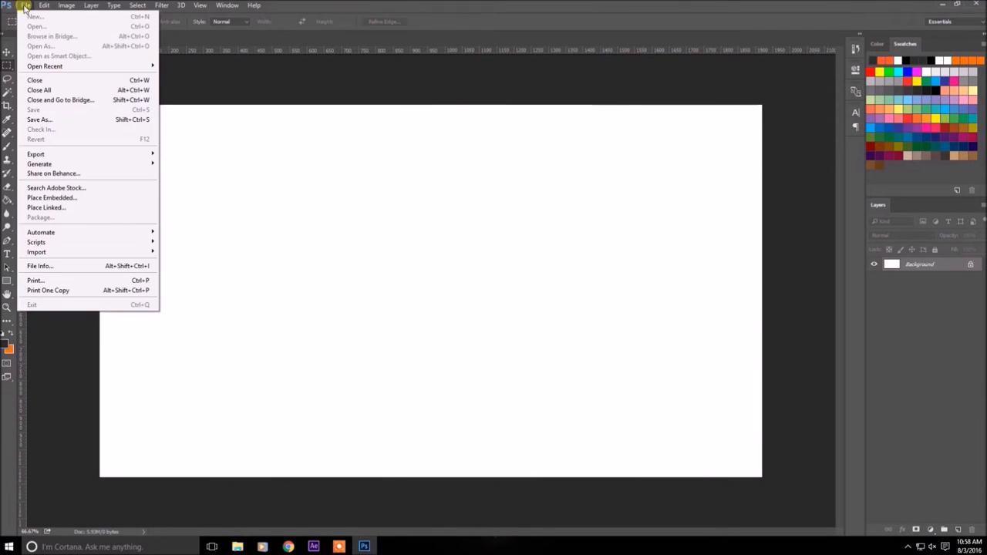
{"action": "mouse_move", "coordinate": [105, 228]}
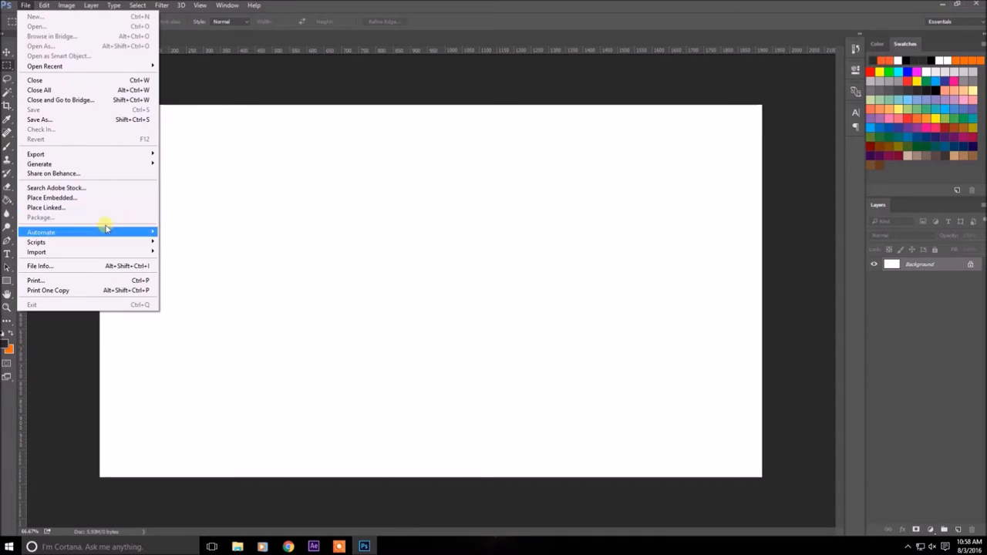
{"action": "mouse_move", "coordinate": [37, 253]}
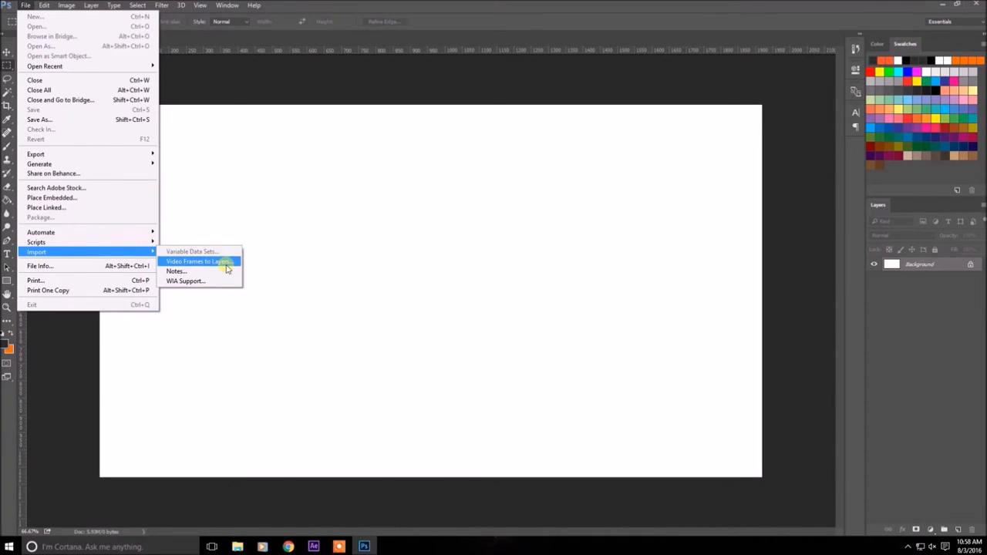
{"action": "left_click", "coordinate": [199, 261]}
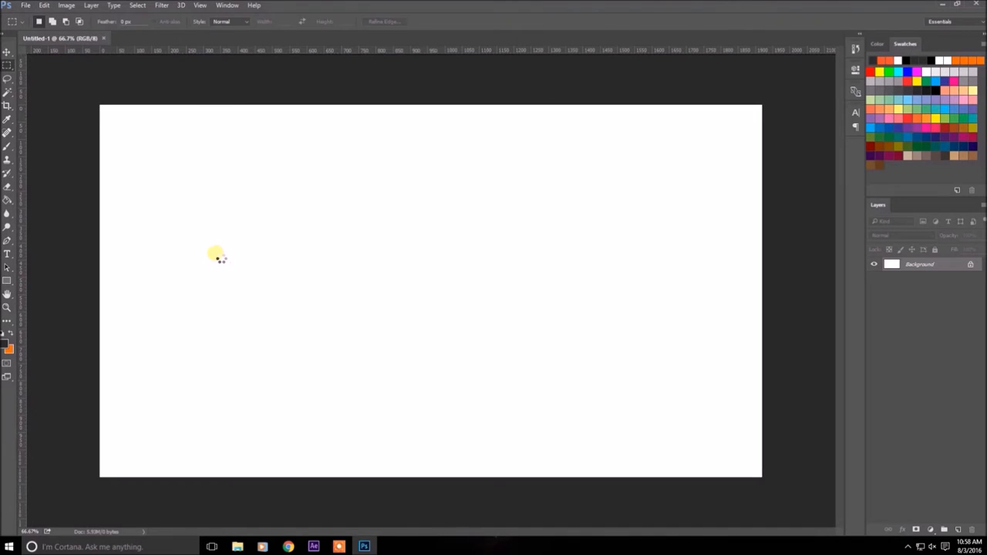
{"action": "mouse_move", "coordinate": [216, 247]}
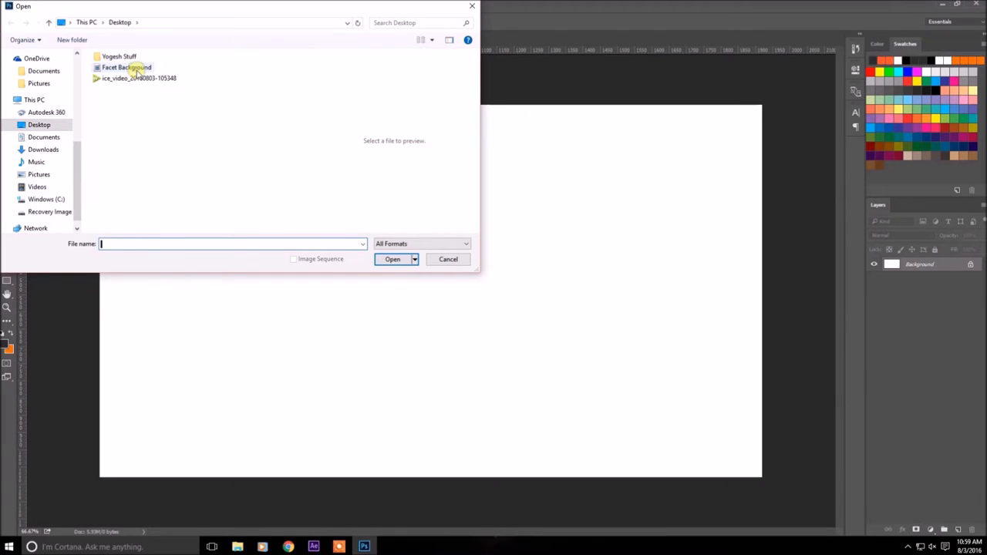
{"action": "left_click", "coordinate": [127, 67]}
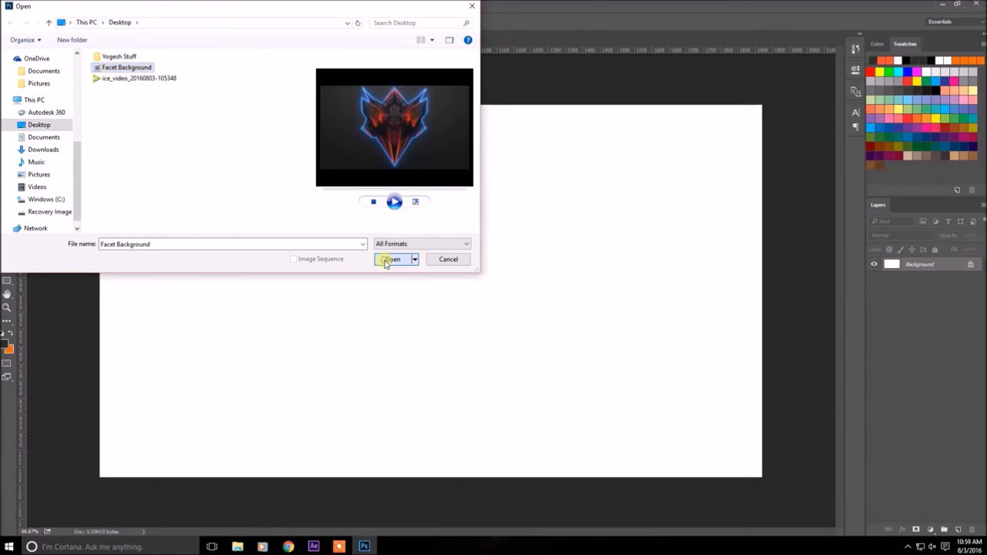
{"action": "left_click", "coordinate": [390, 259]}
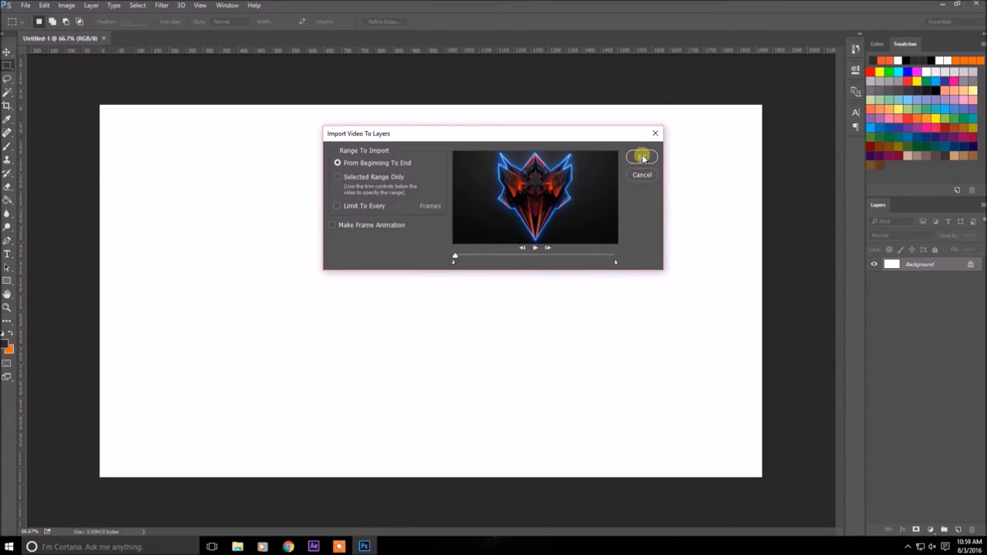
{"action": "left_click", "coordinate": [642, 157]}
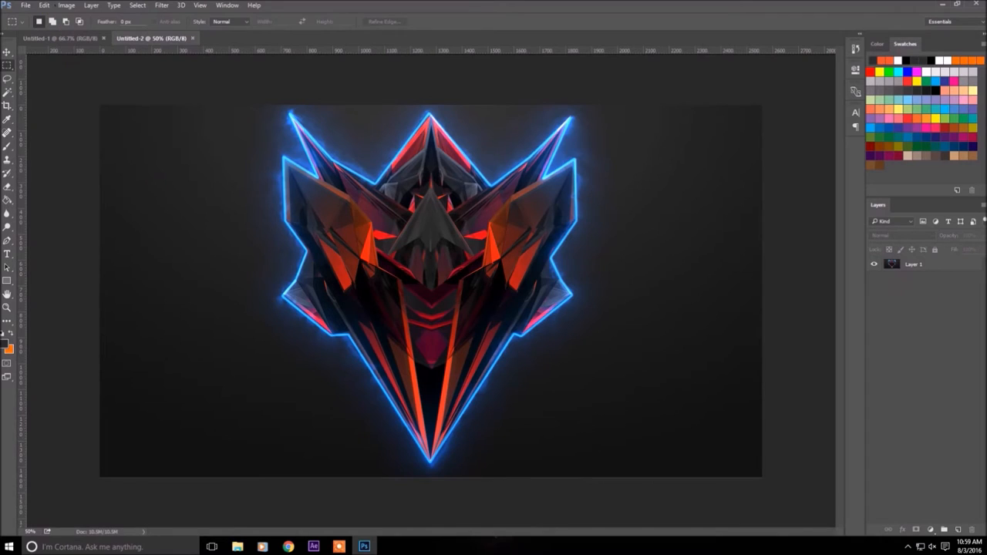
- Save the logo frame to the Desktop as a PNG named background, accepting default PNG options
{"action": "left_click", "coordinate": [26, 6]}
{"action": "type", "text": "background"}
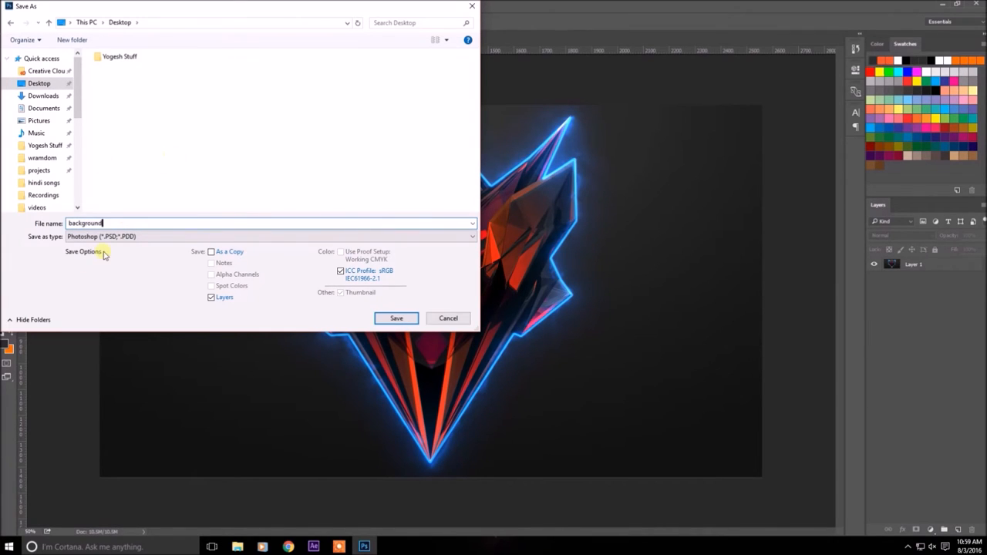
{"action": "left_click", "coordinate": [270, 236]}
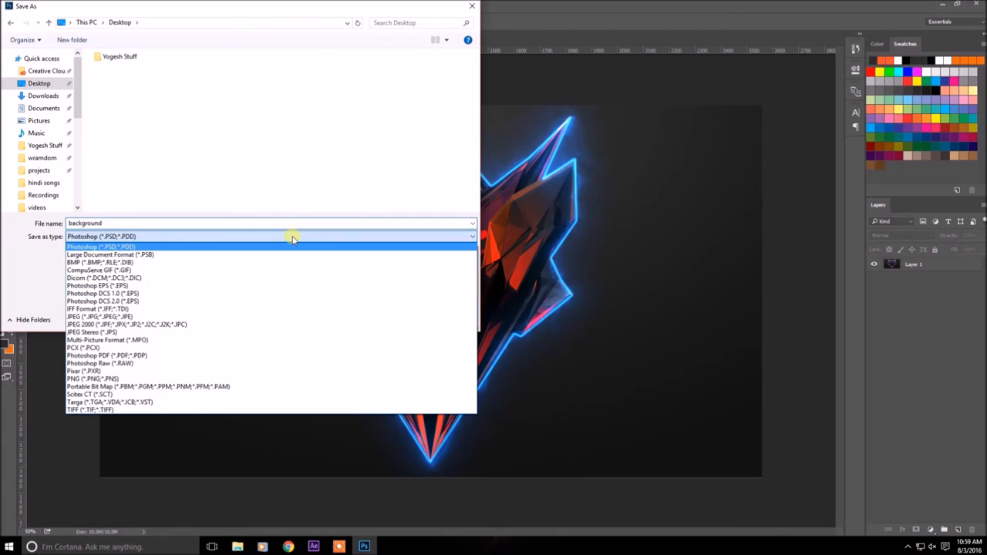
{"action": "mouse_move", "coordinate": [114, 364]}
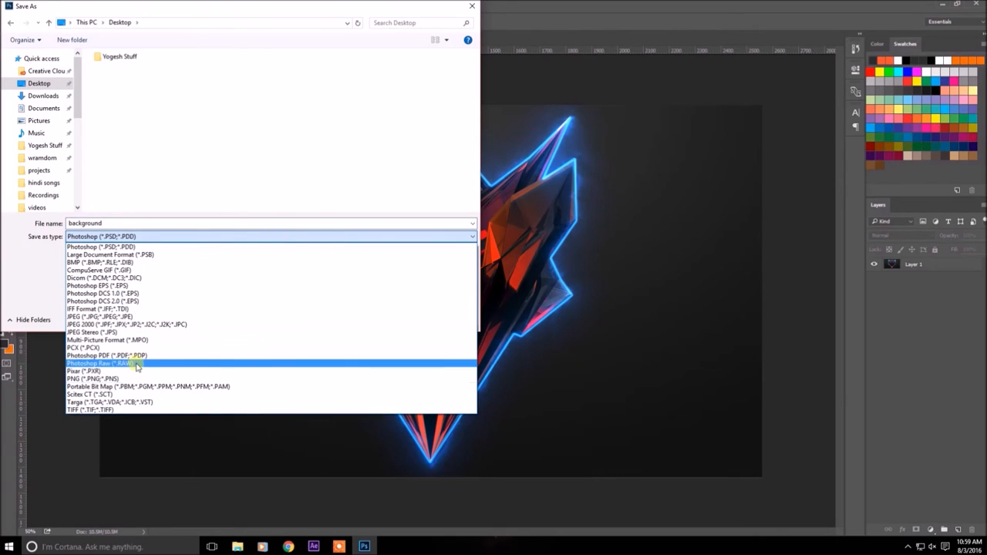
{"action": "left_click", "coordinate": [90, 376]}
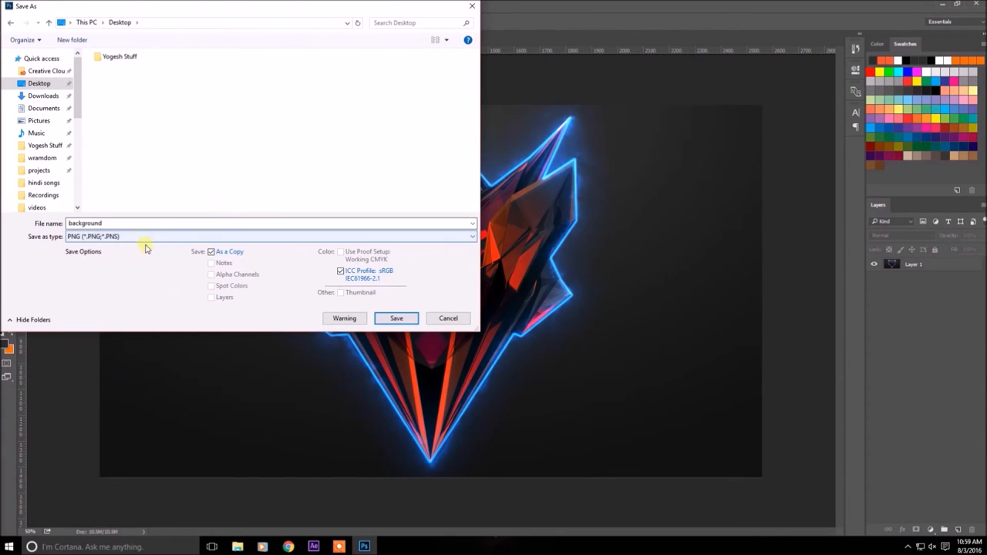
{"action": "left_click", "coordinate": [394, 318]}
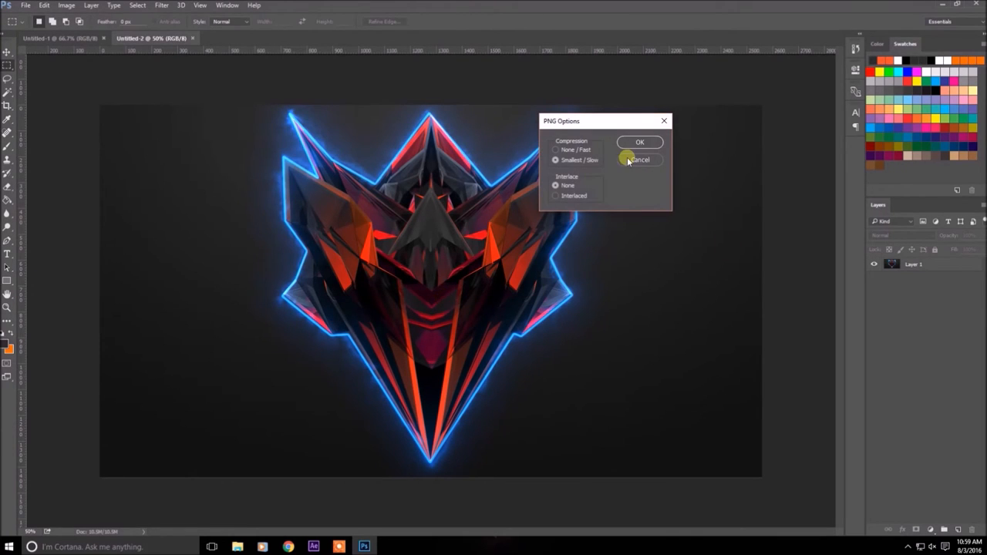
{"action": "mouse_move", "coordinate": [660, 142]}
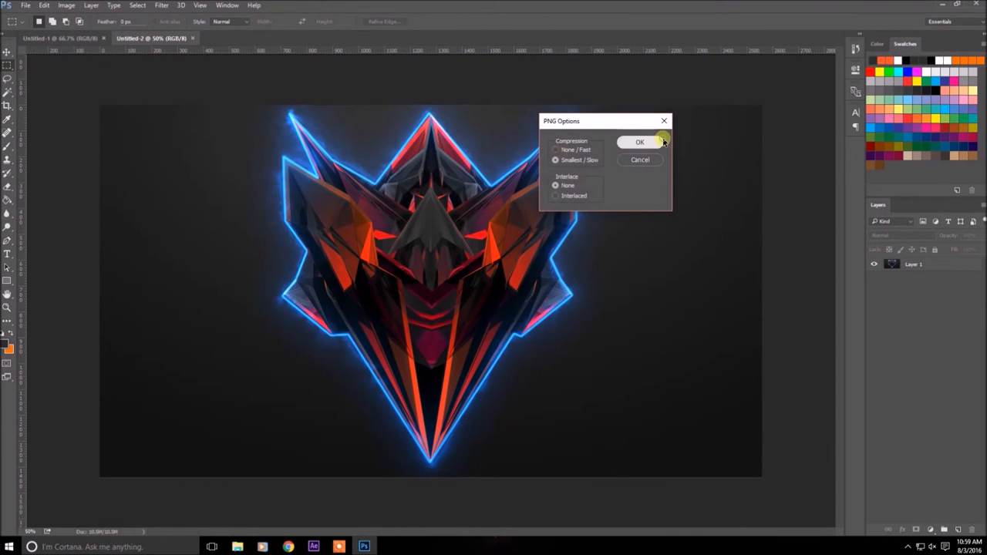
{"action": "left_click", "coordinate": [639, 142]}
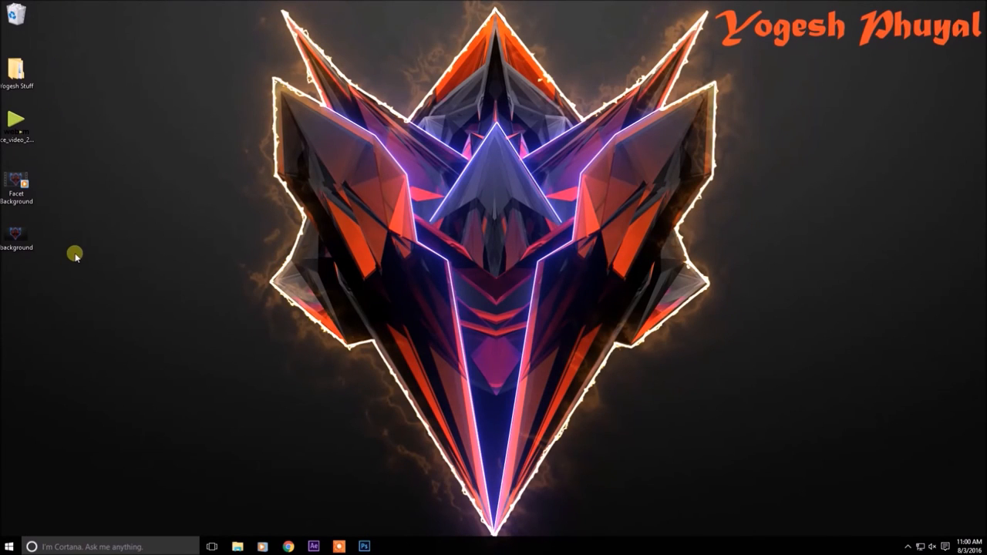
- View background.png in Windows Photo Gallery, set it as the desktop wallpaper, and reopen it
{"action": "left_click", "coordinate": [16, 231]}
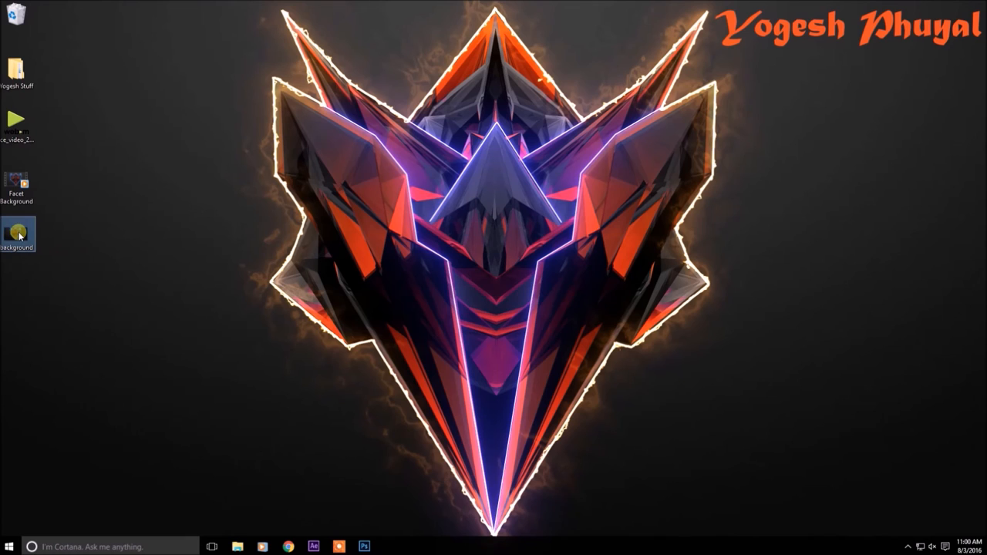
{"action": "double_click", "coordinate": [19, 232]}
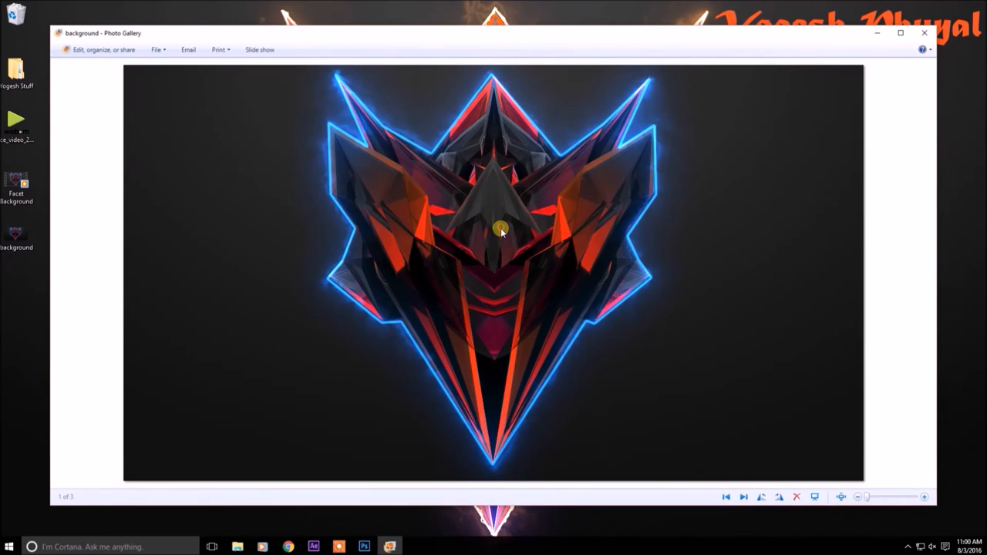
{"action": "right_click", "coordinate": [502, 228]}
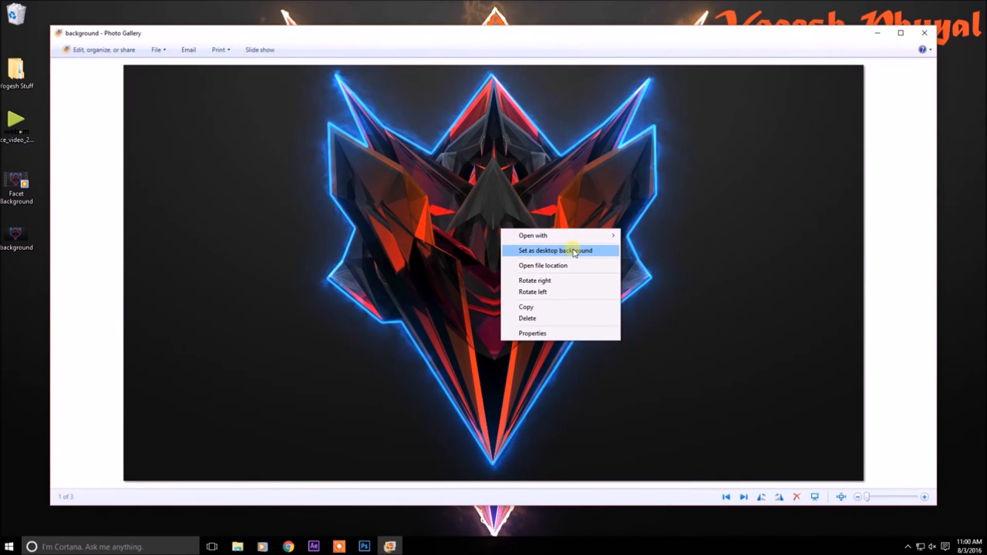
{"action": "left_click", "coordinate": [561, 250]}
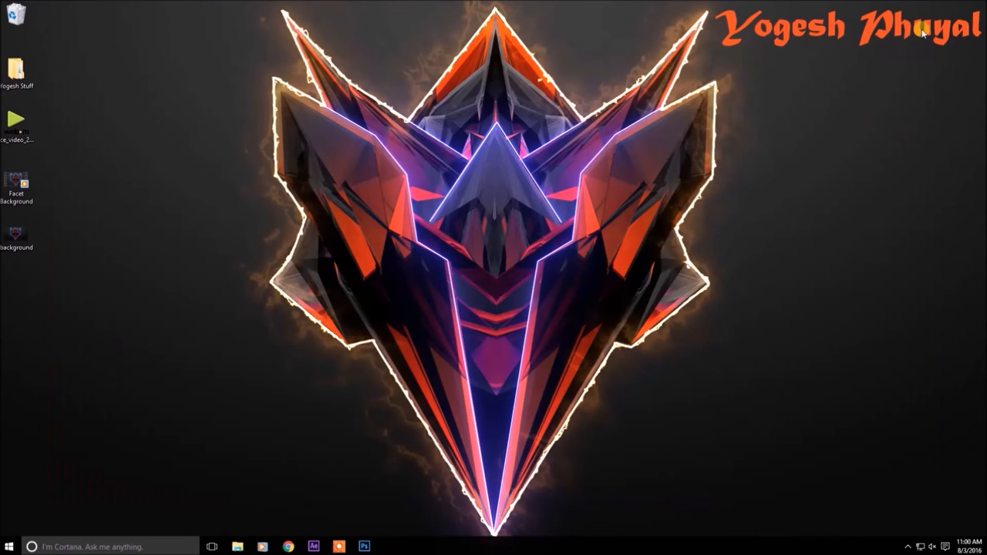
{"action": "double_click", "coordinate": [16, 235]}
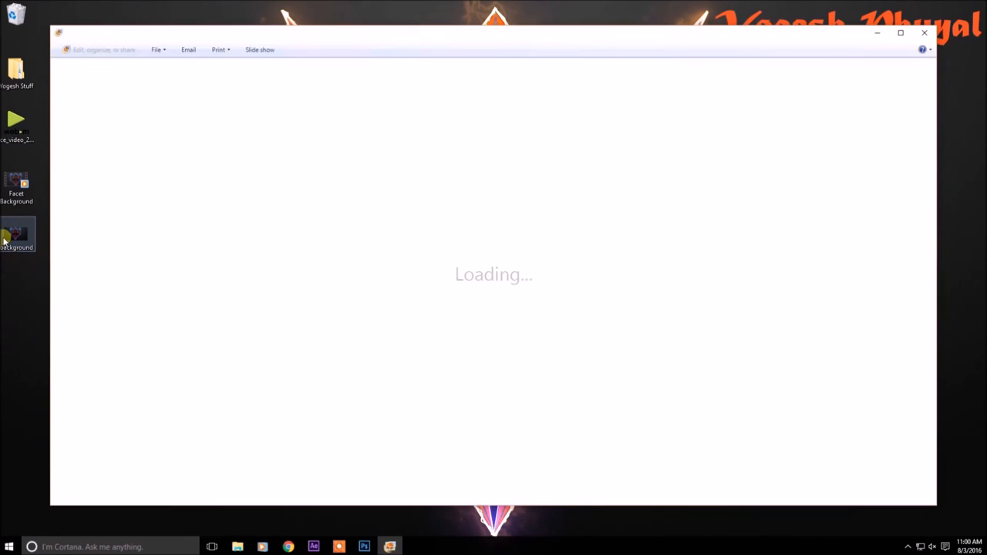